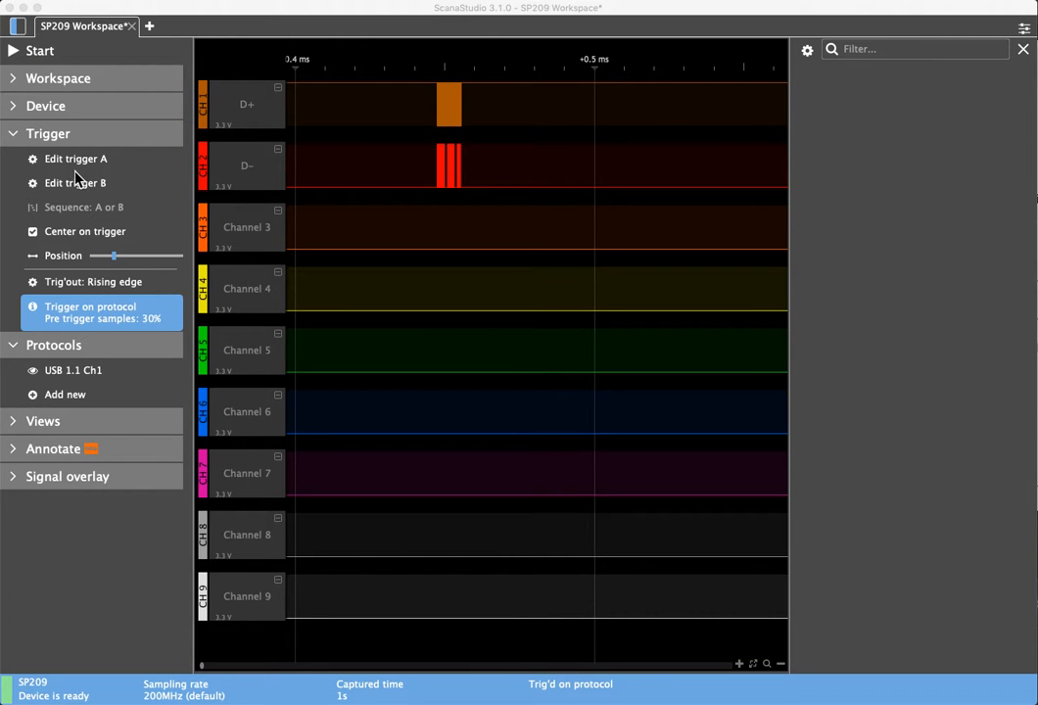
Step: Edit trigger A to match the string 0000000 in DATA0 packets instead of DATA1 and confirm
left_click(74, 159)
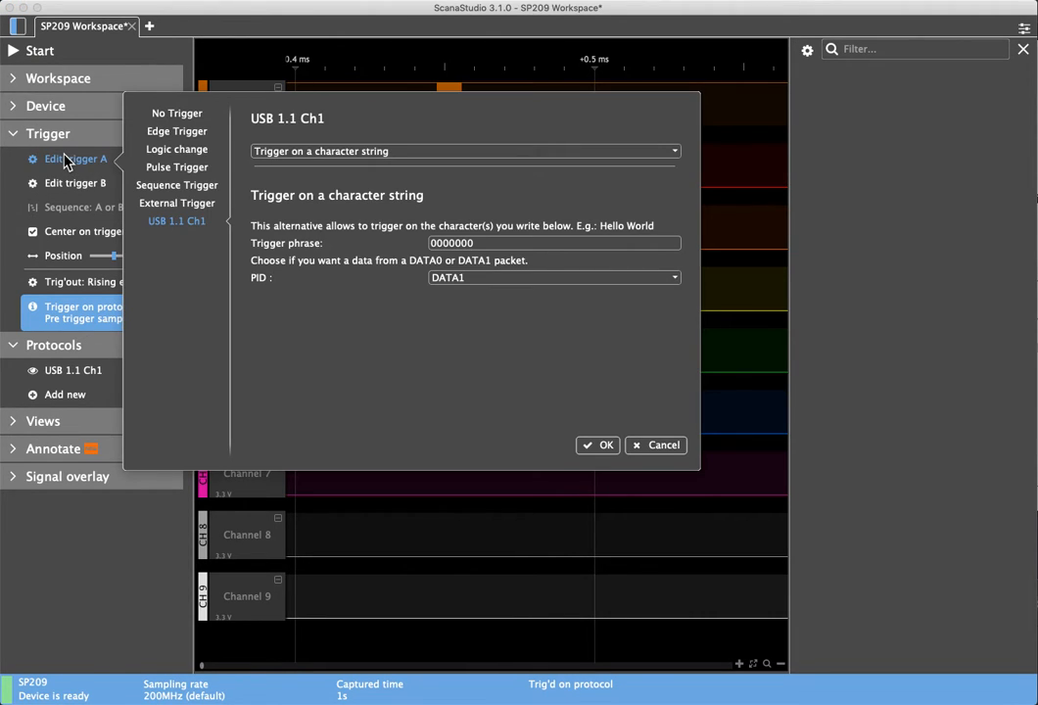
mouse_move(235, 247)
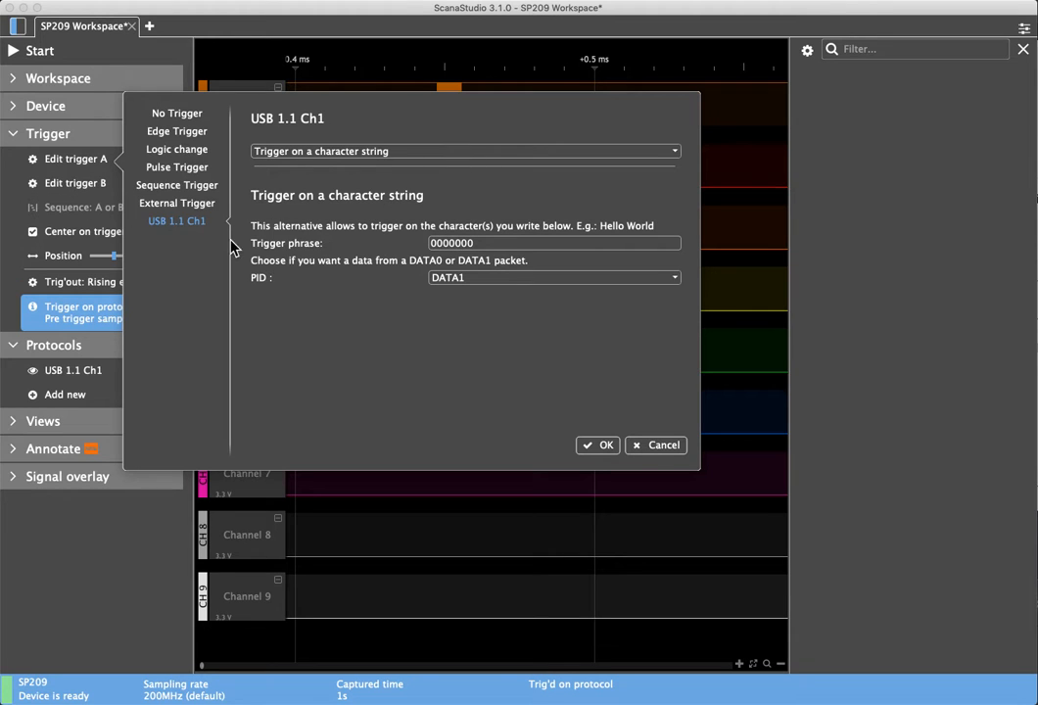
mouse_move(431, 165)
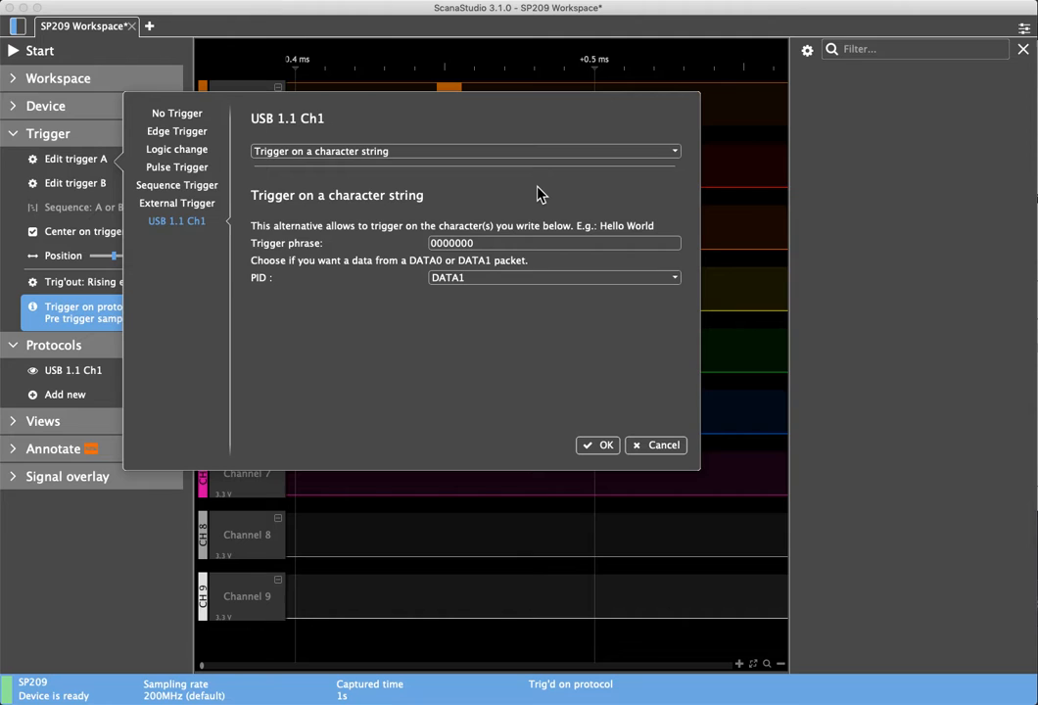
mouse_move(297, 247)
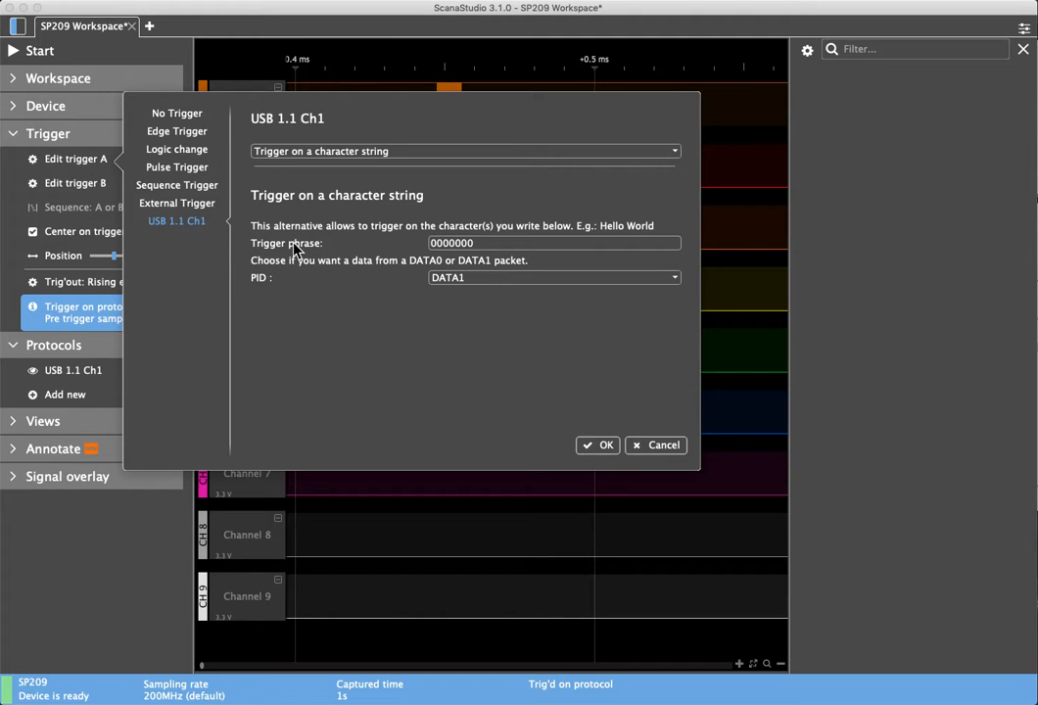
mouse_move(490, 243)
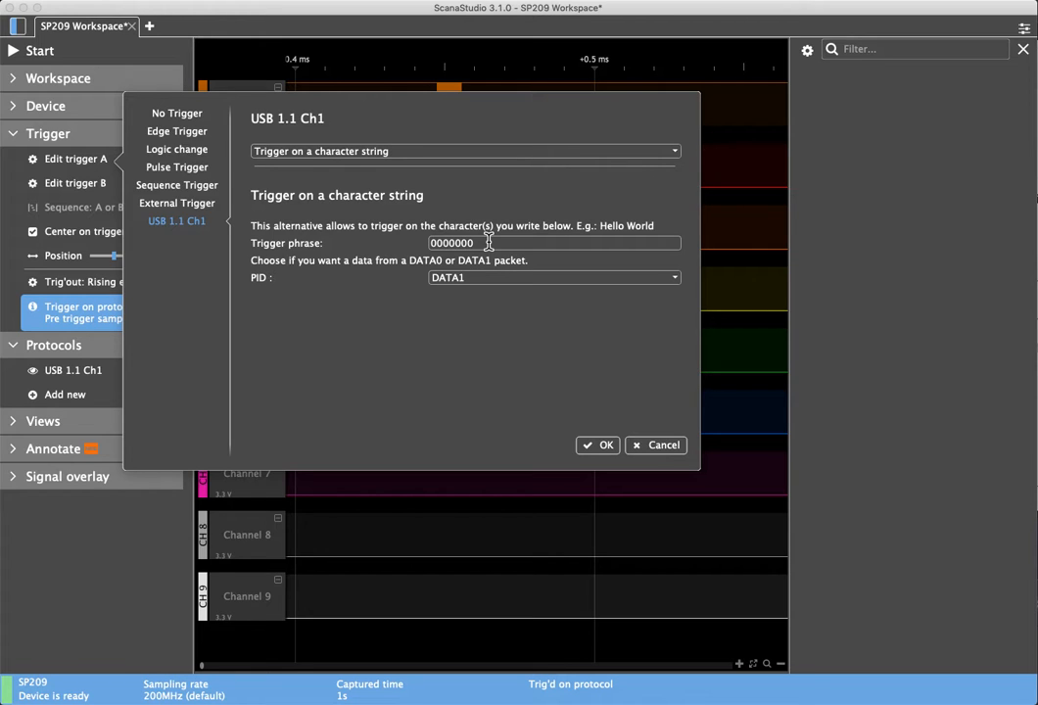
mouse_move(438, 282)
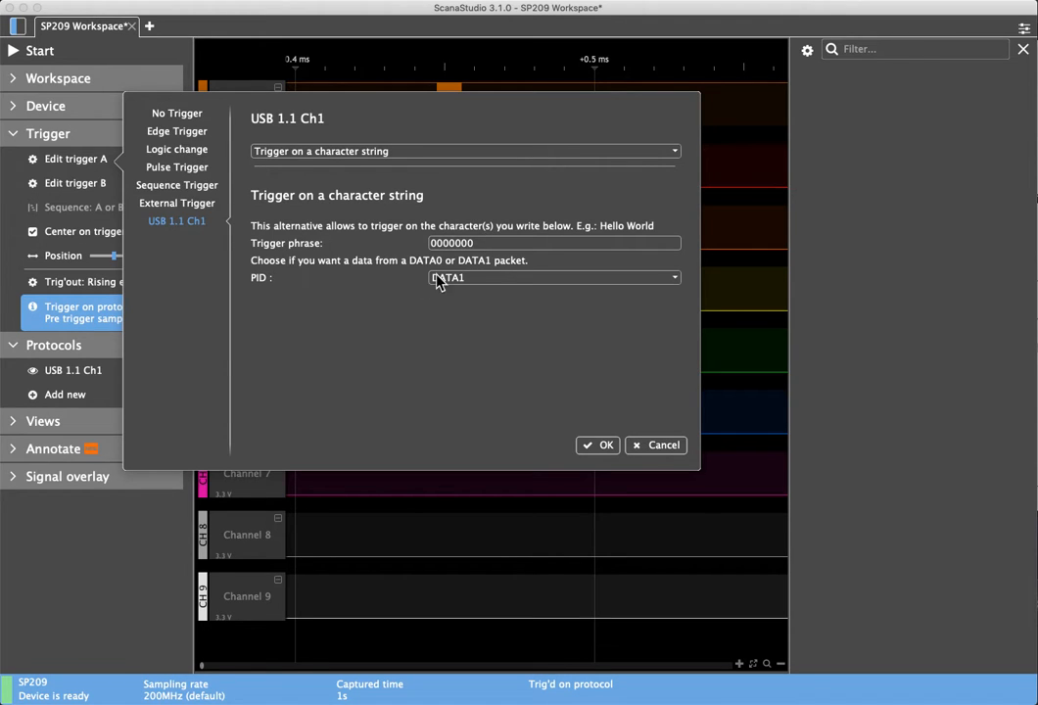
mouse_move(391, 313)
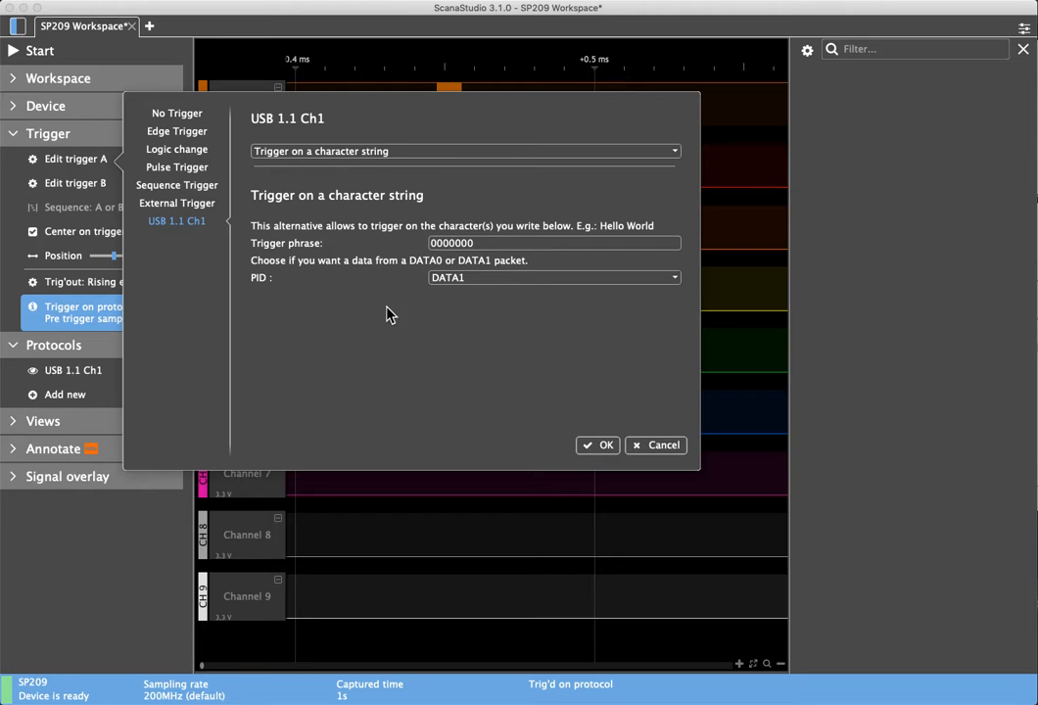
mouse_move(493, 286)
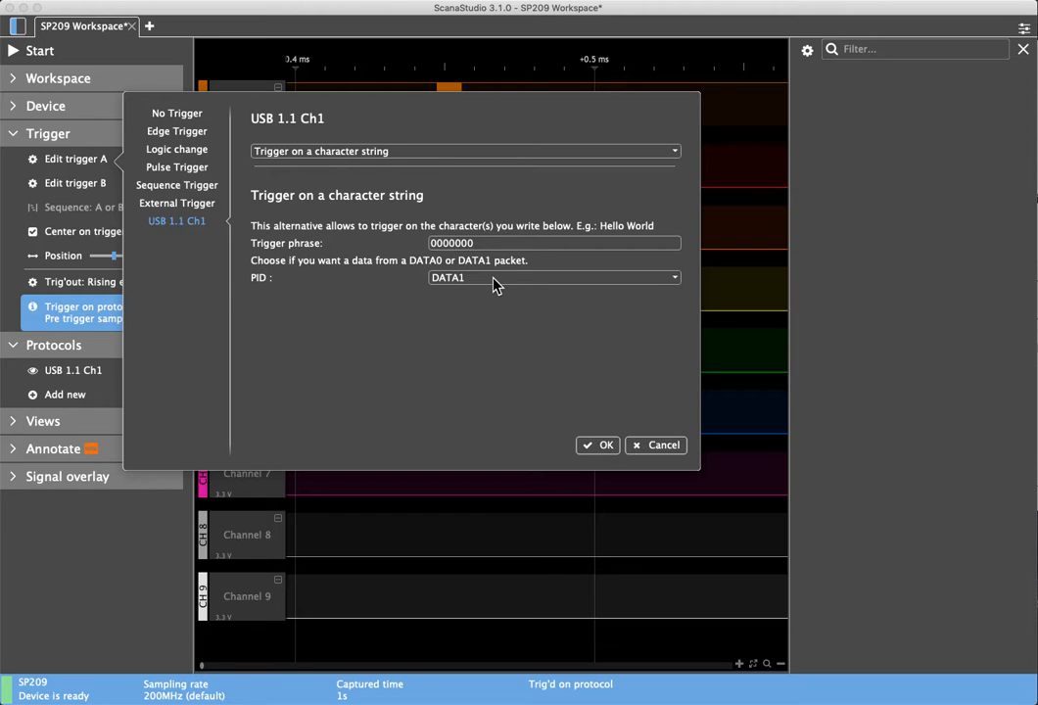
left_click(553, 278)
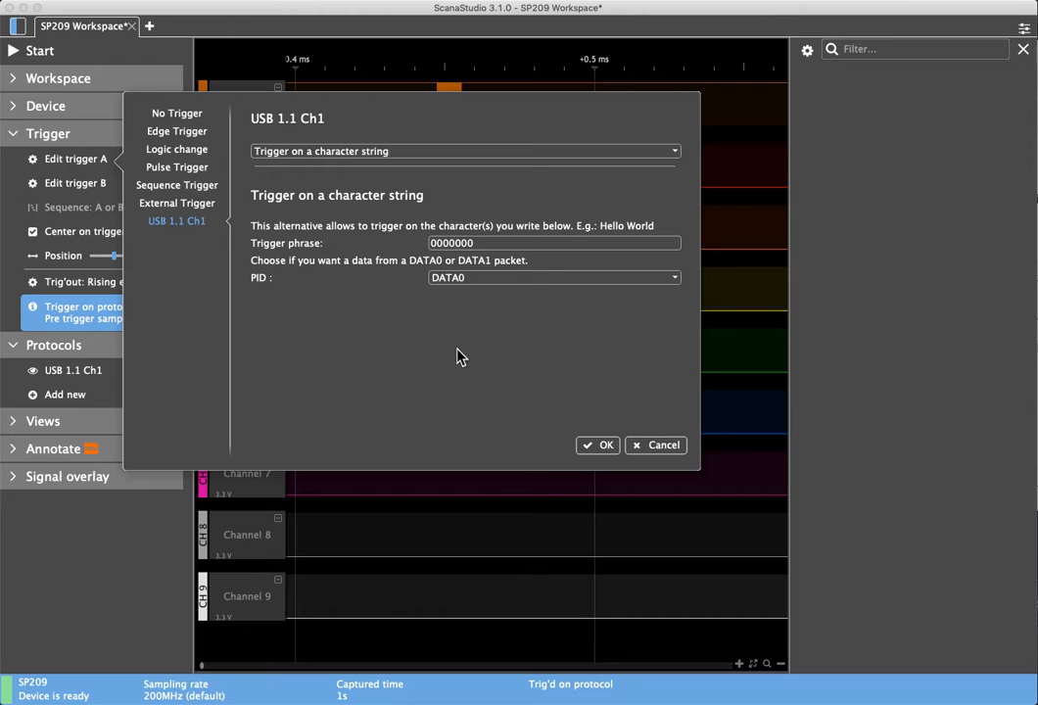
mouse_move(176, 202)
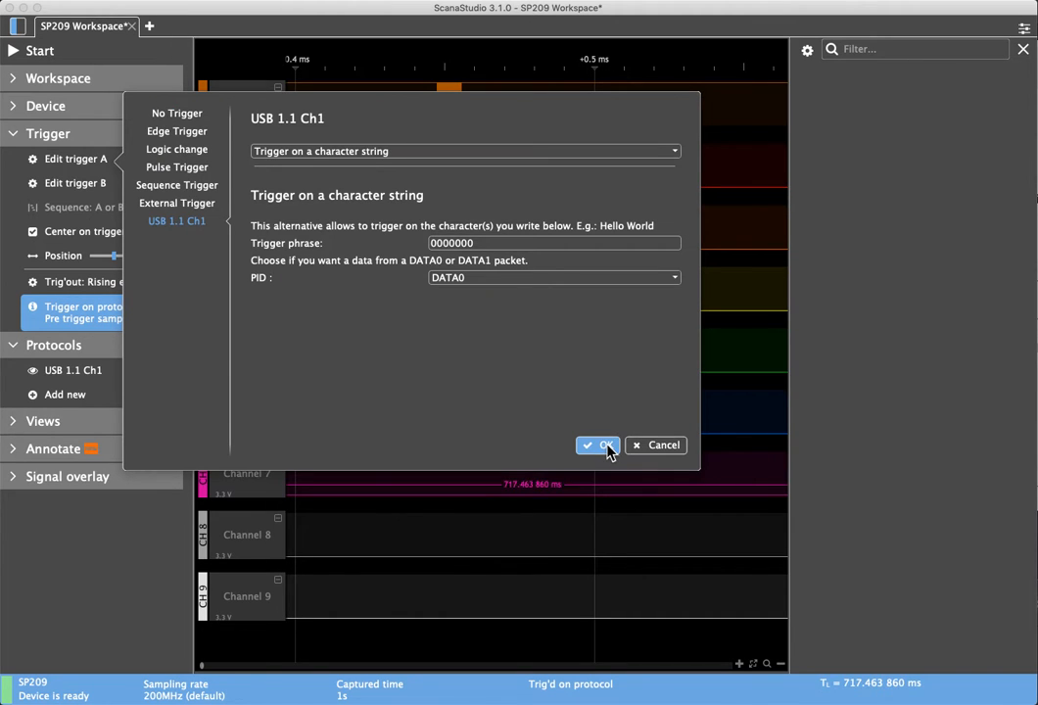
mouse_move(553, 394)
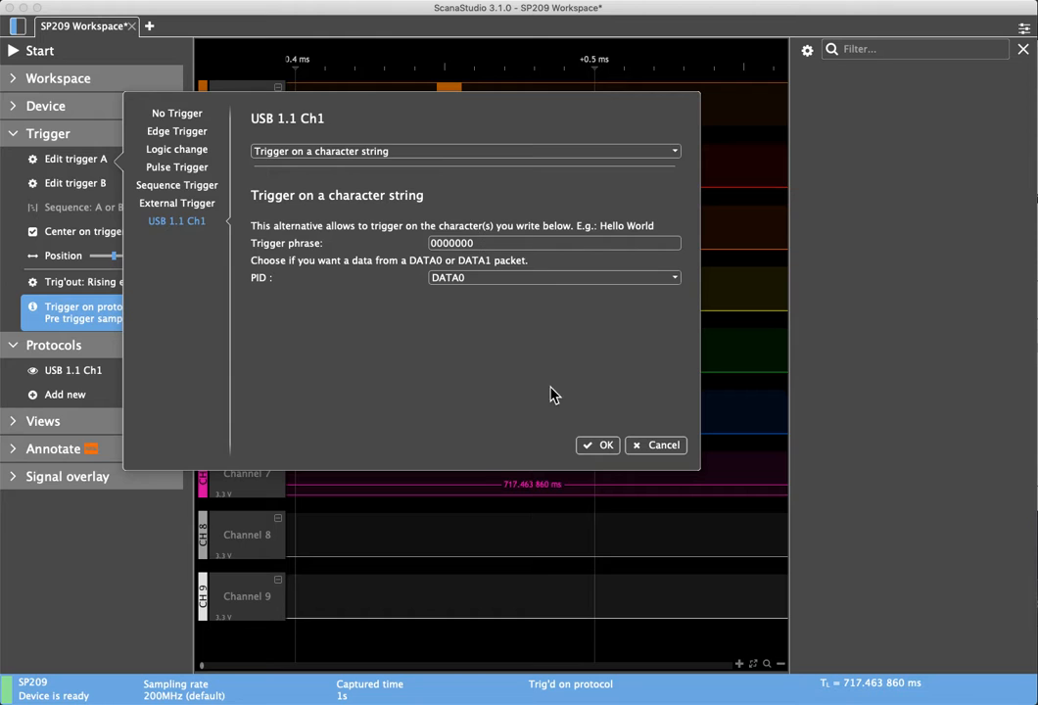
left_click(597, 444)
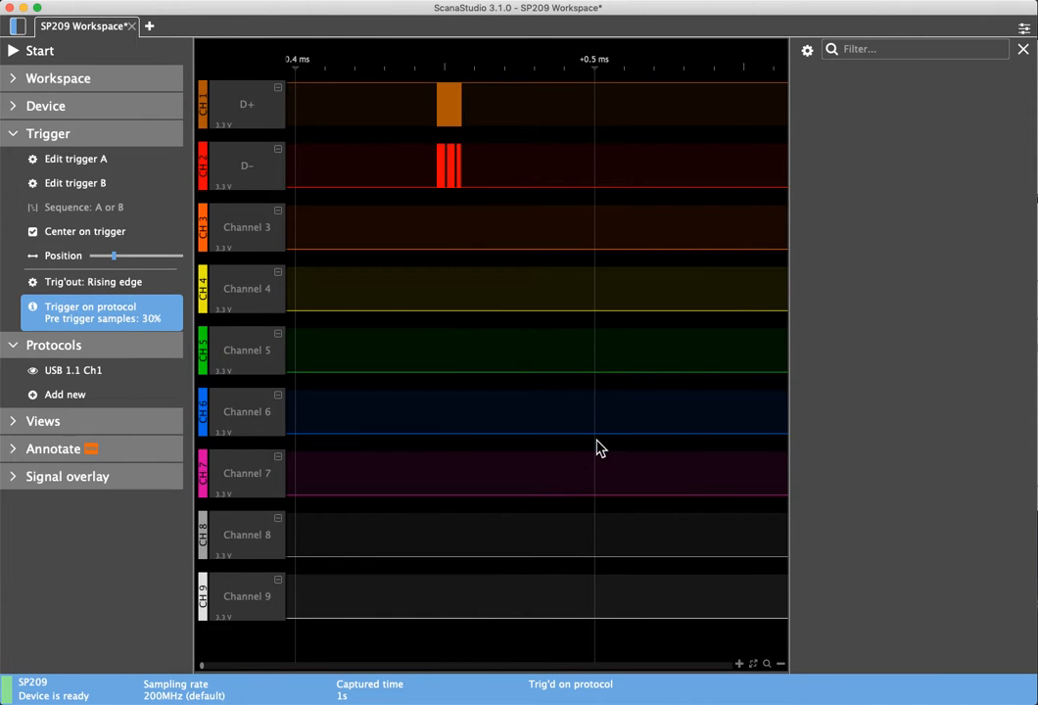
mouse_move(19, 55)
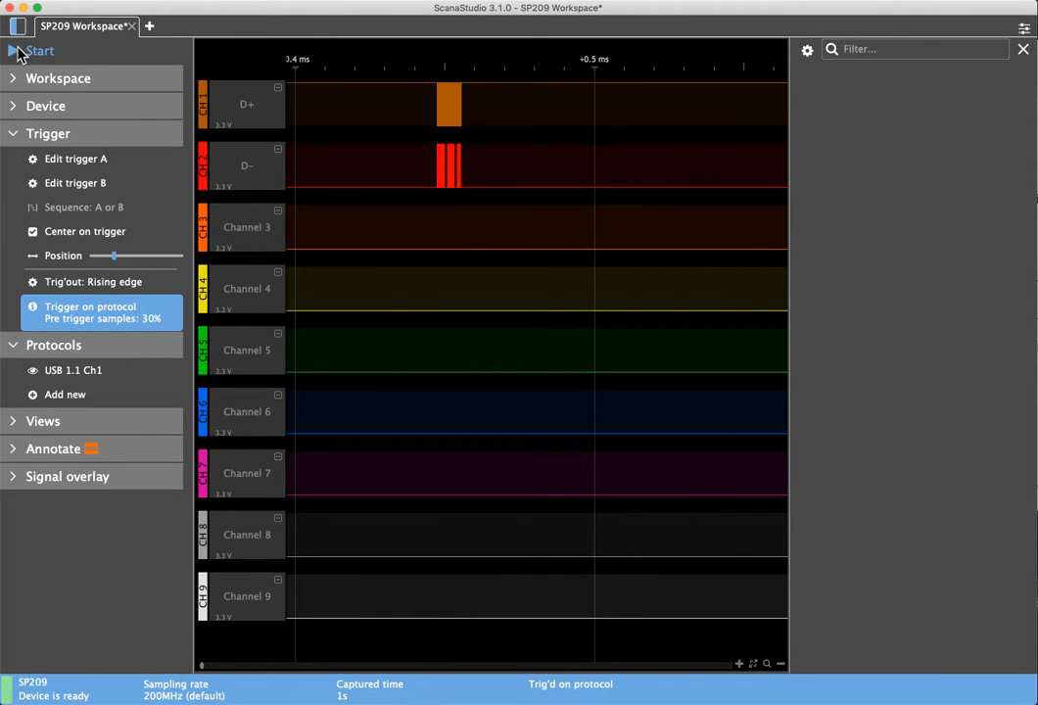
Step: Run a fresh capture so the USB 1.1 decoder lists SYNC, token, handshake and data packets, then fit the view
left_click(39, 51)
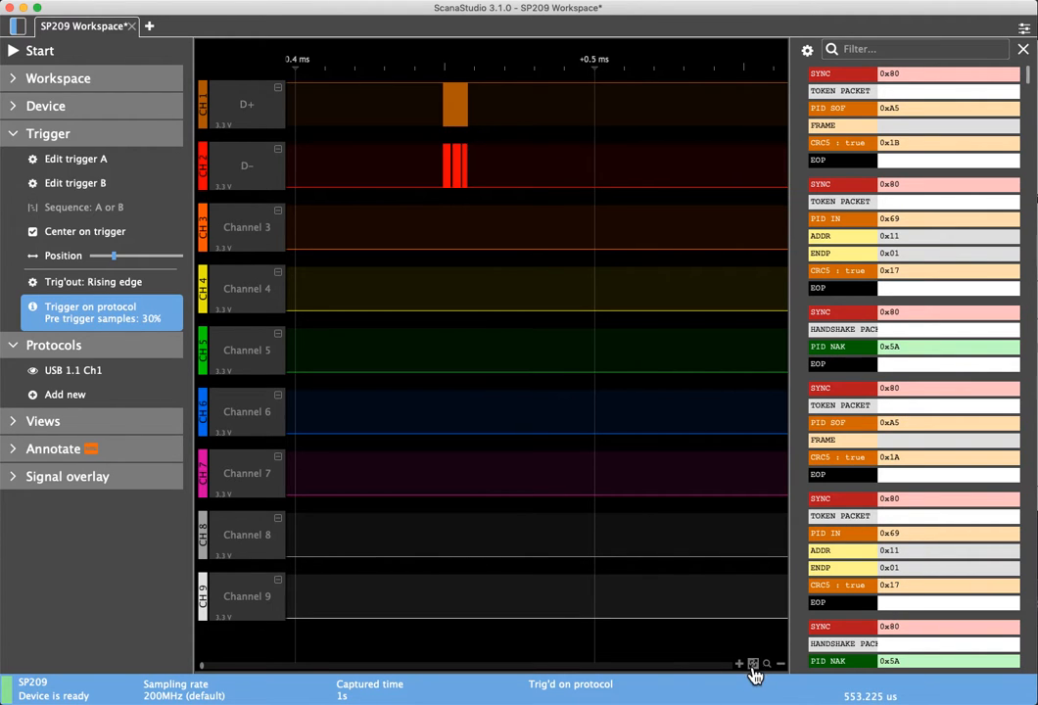
left_click(752, 664)
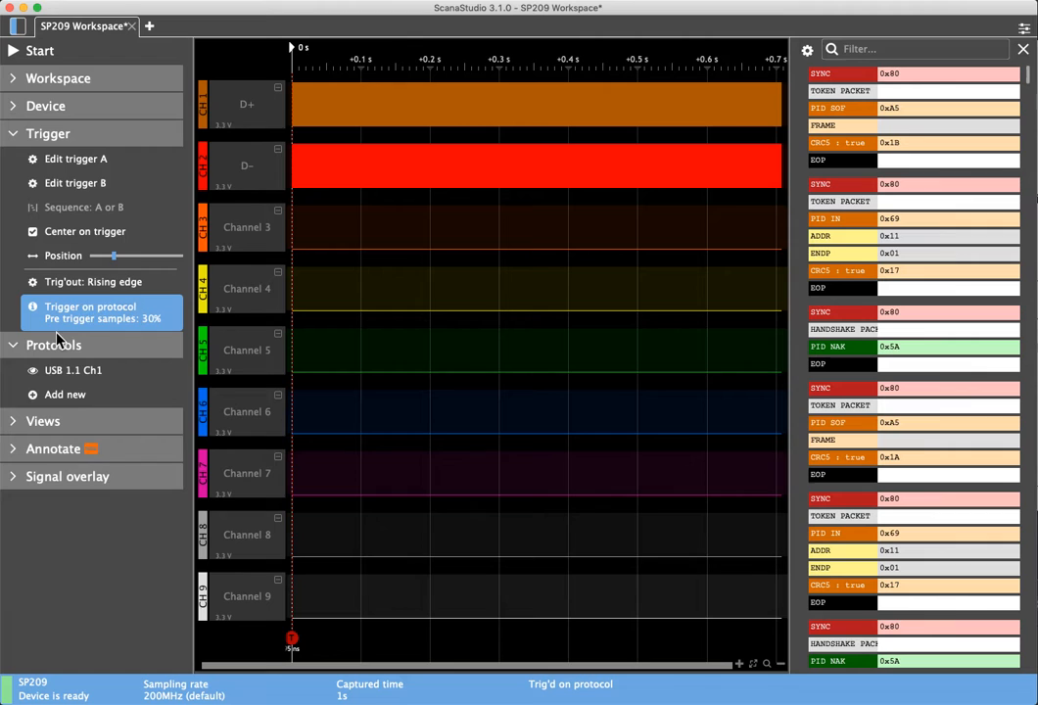
mouse_move(309, 353)
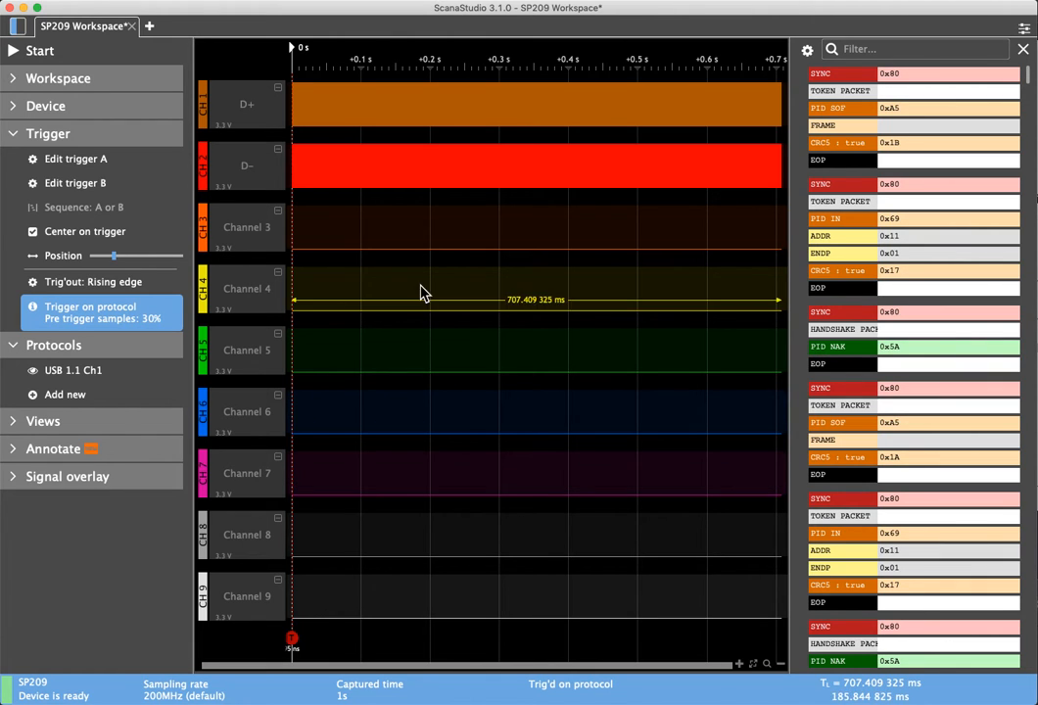
mouse_move(382, 290)
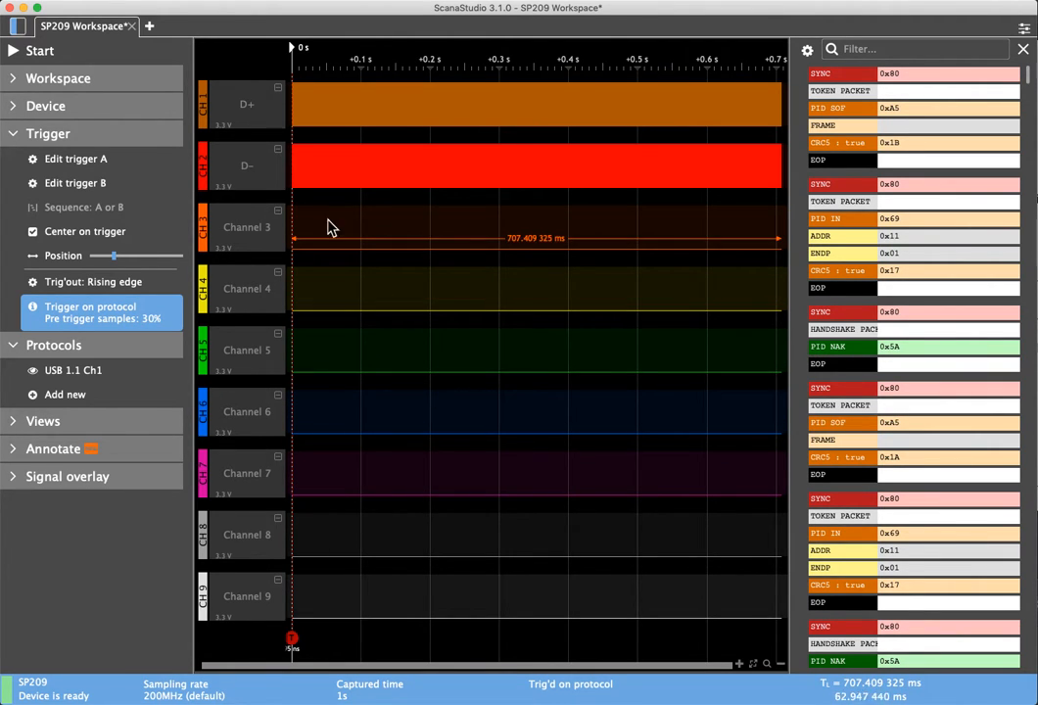
mouse_move(372, 233)
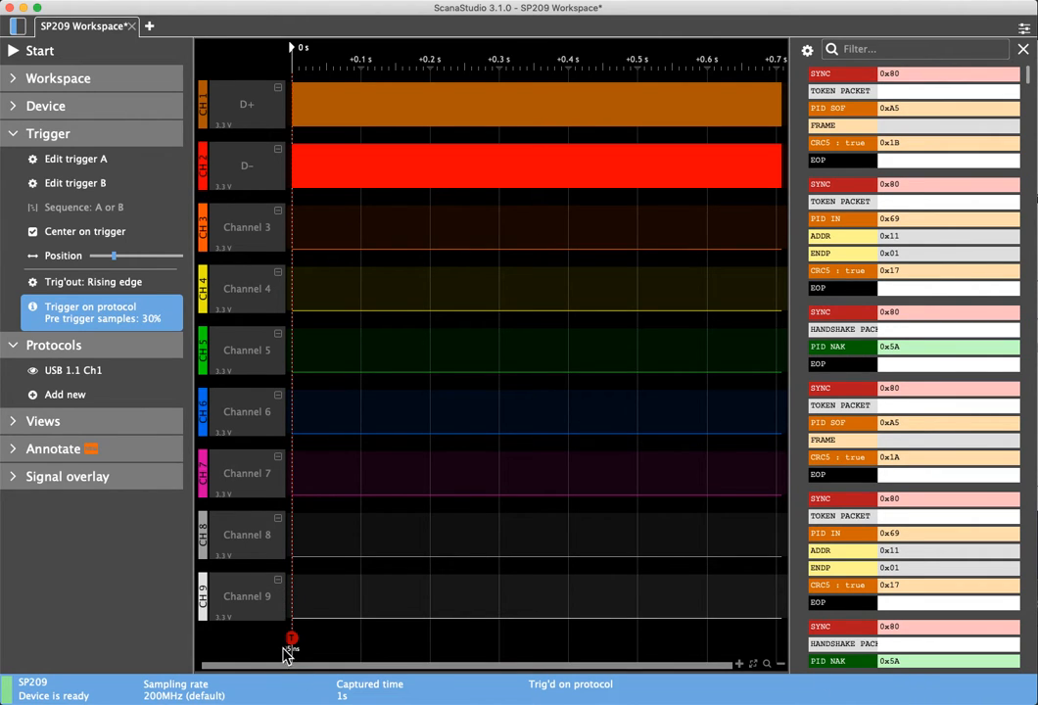
mouse_move(278, 648)
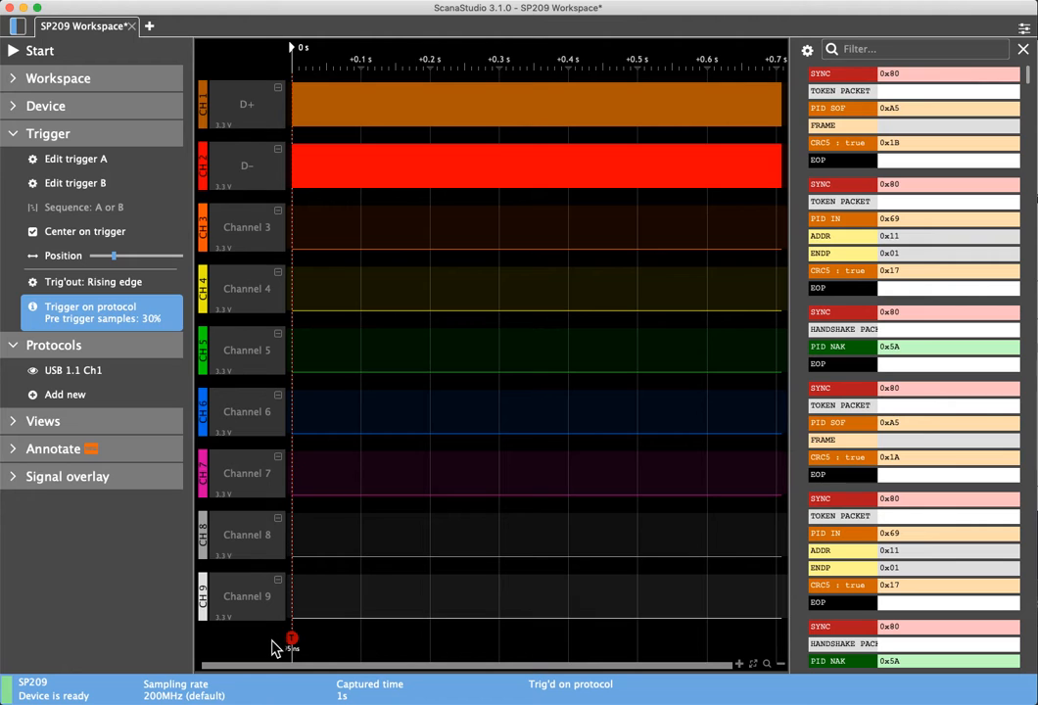
mouse_move(268, 652)
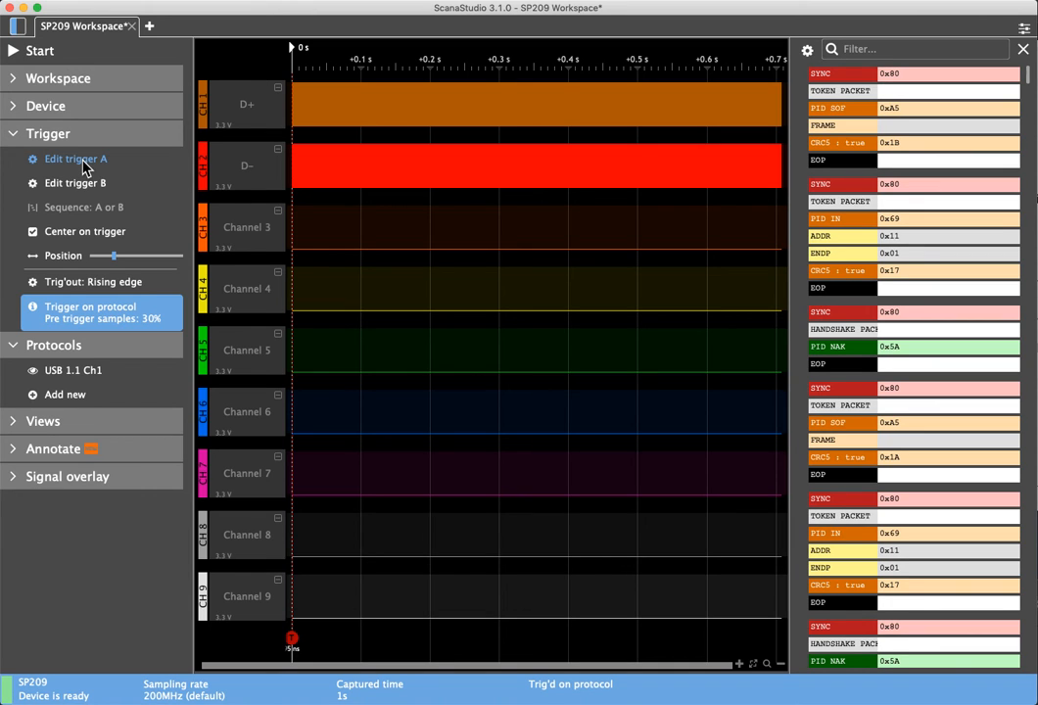
mouse_move(160, 141)
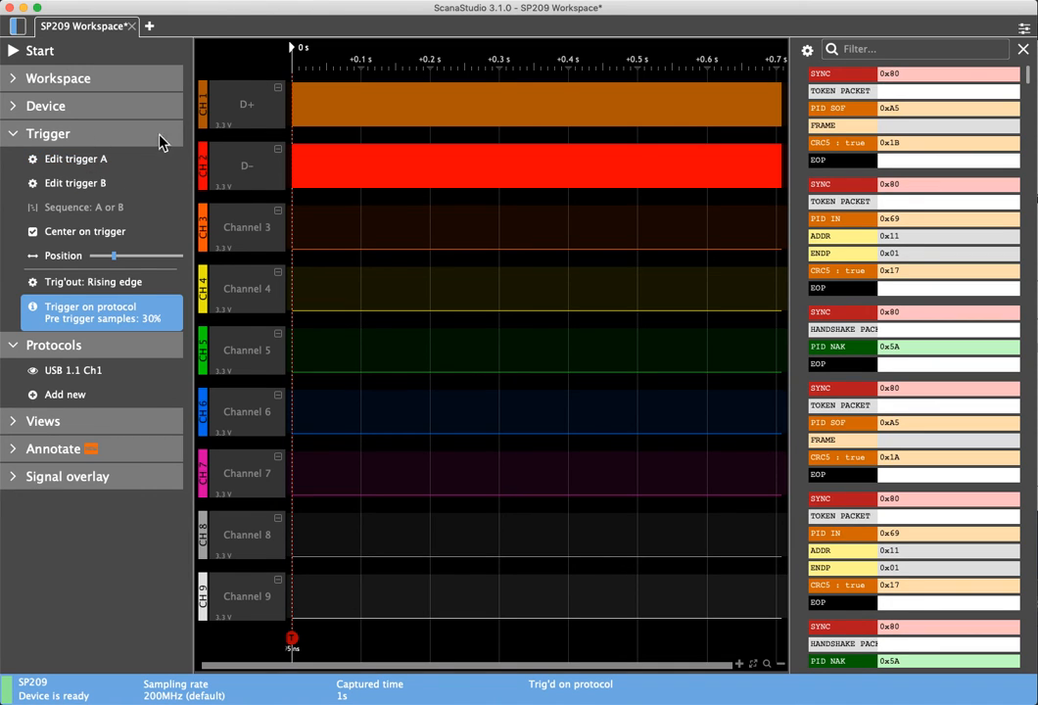